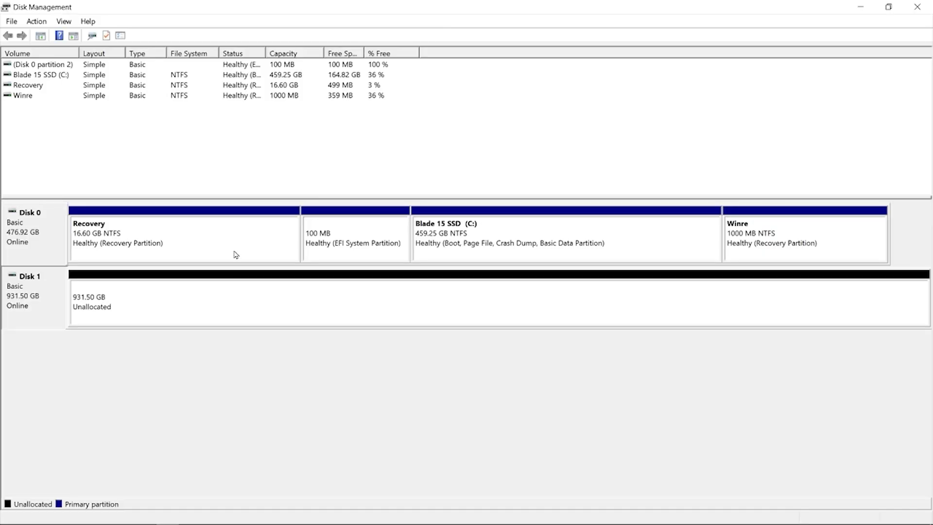
mouse_move(124, 170)
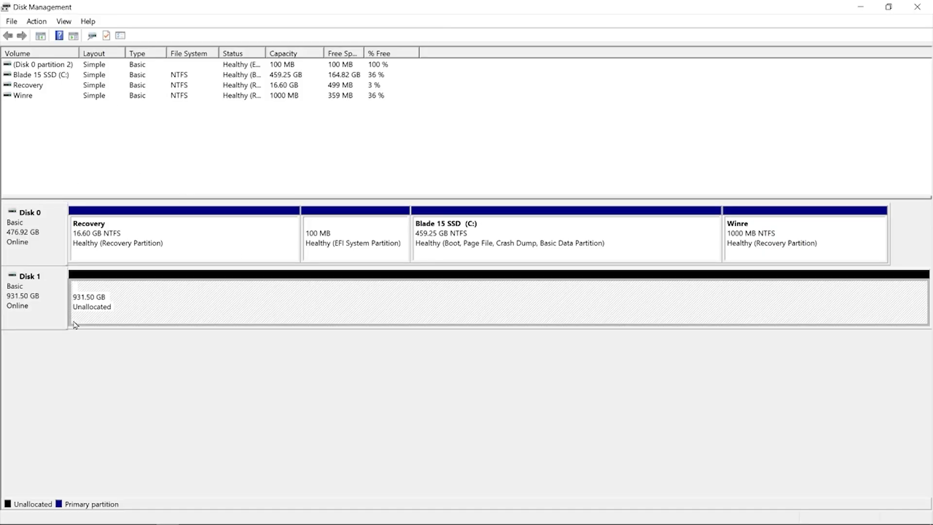
mouse_move(98, 320)
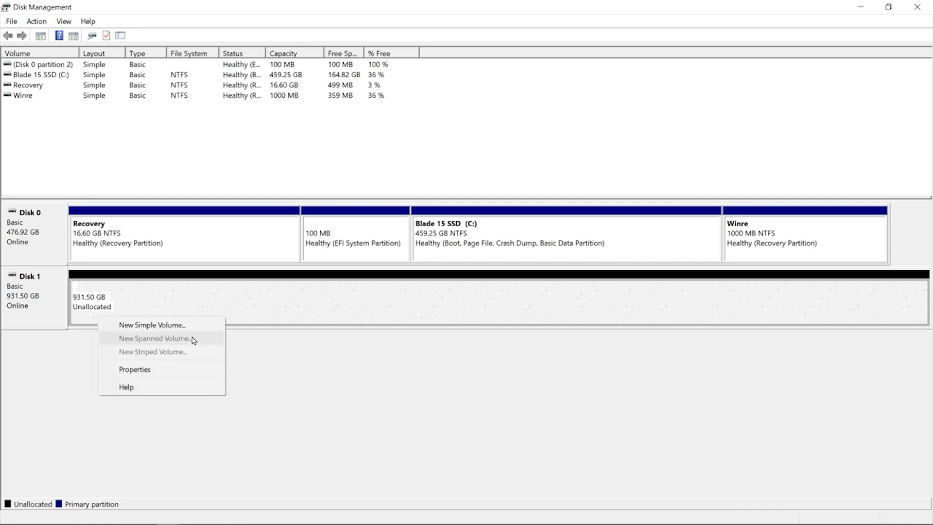
Step: Create a 931.50 GB simple volume on Disk 1 with drive letter D and NTFS quick format
left_click(150, 325)
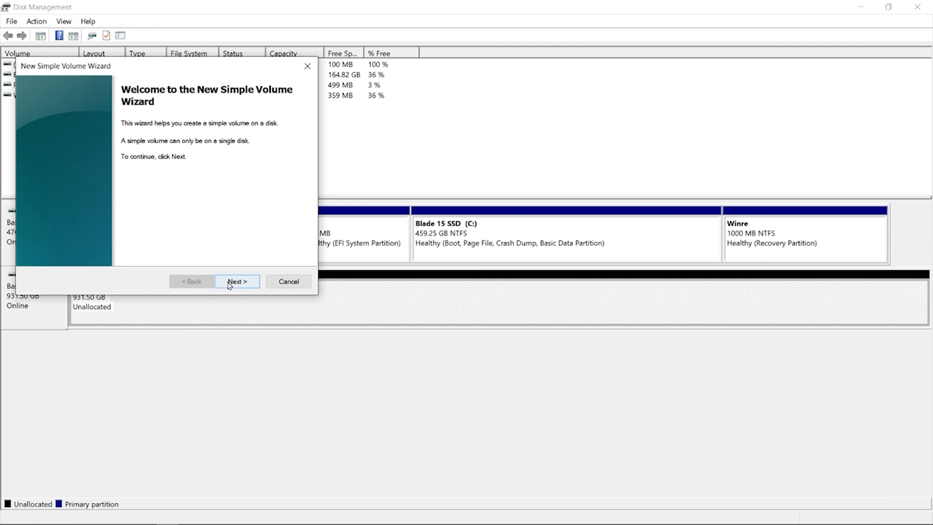
left_click(237, 281)
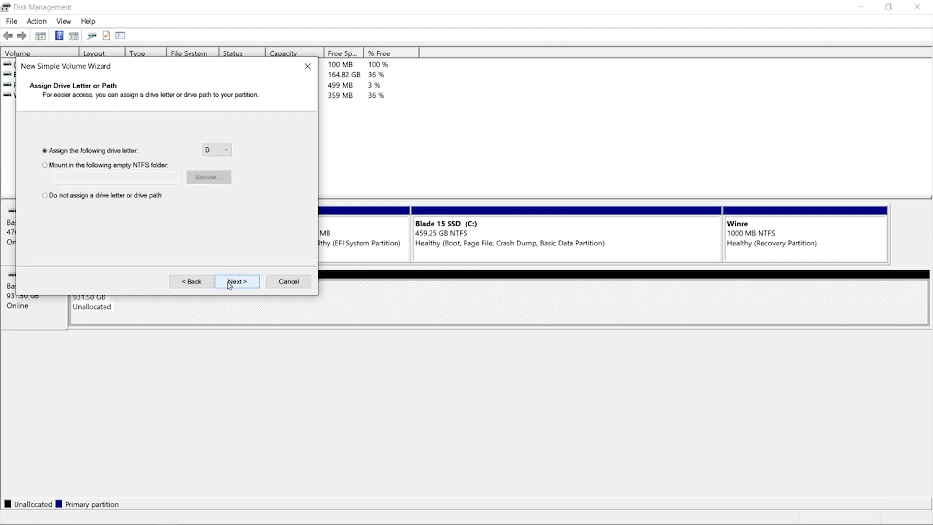
left_click(236, 281)
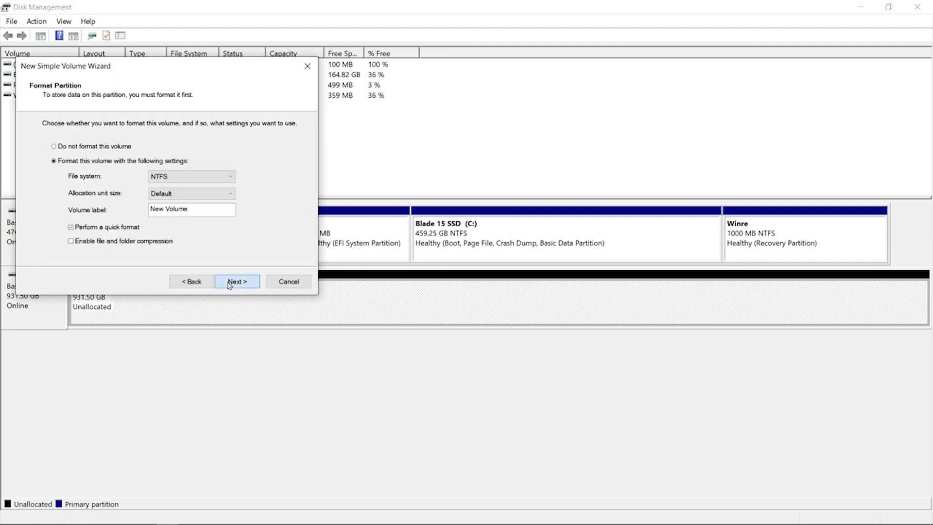
left_click(237, 282)
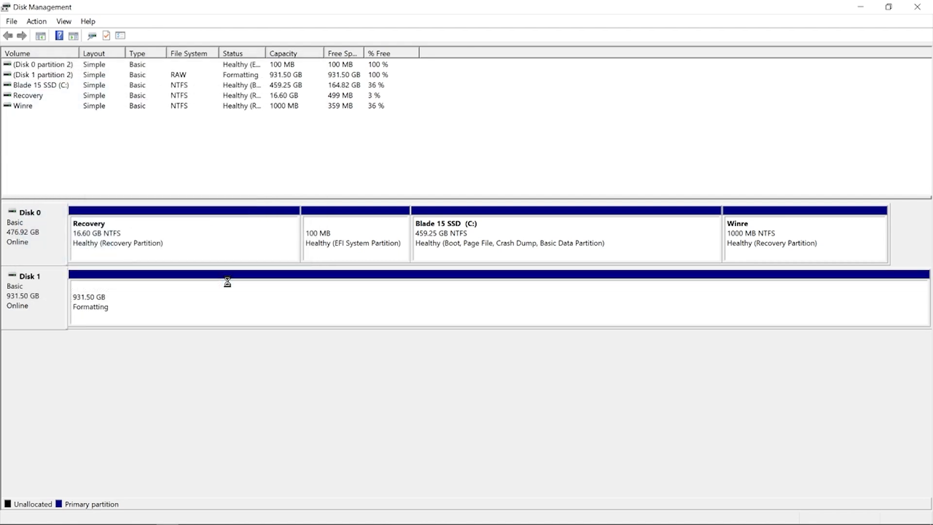